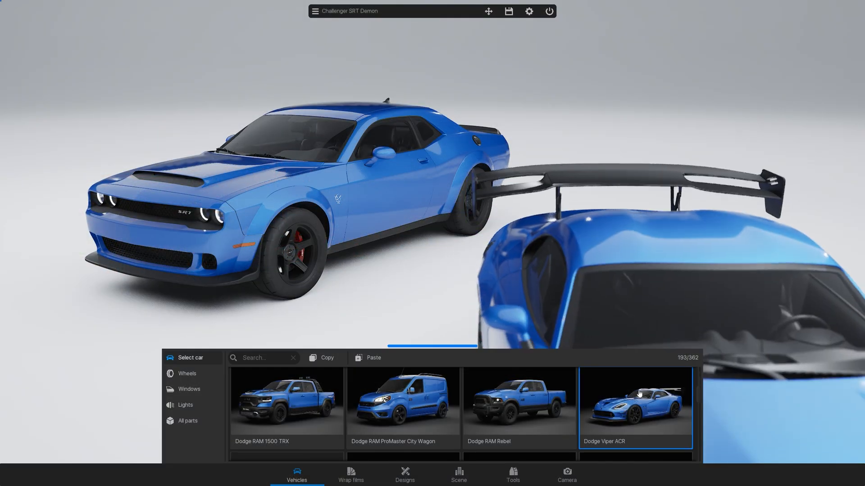
Load the default scene with the blue Porsche Taycan Turbo S and close the Vehicles panel
{"action": "left_click", "coordinate": [634, 405]}
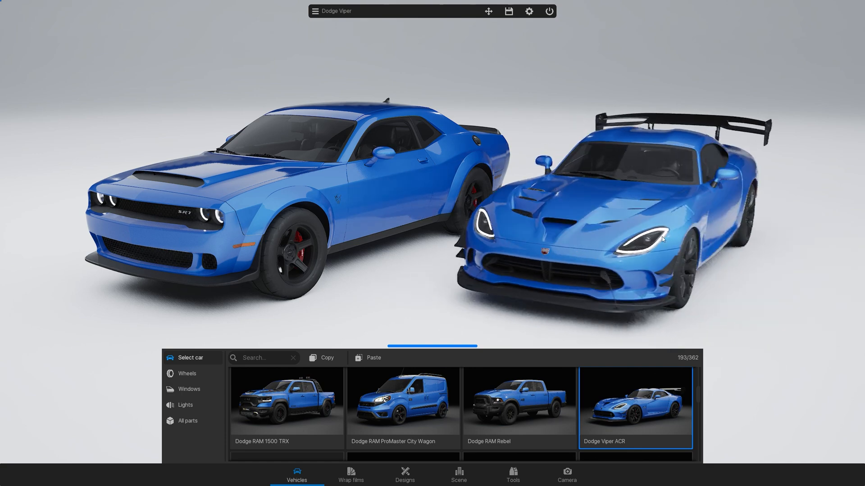
{"action": "left_click", "coordinate": [487, 11]}
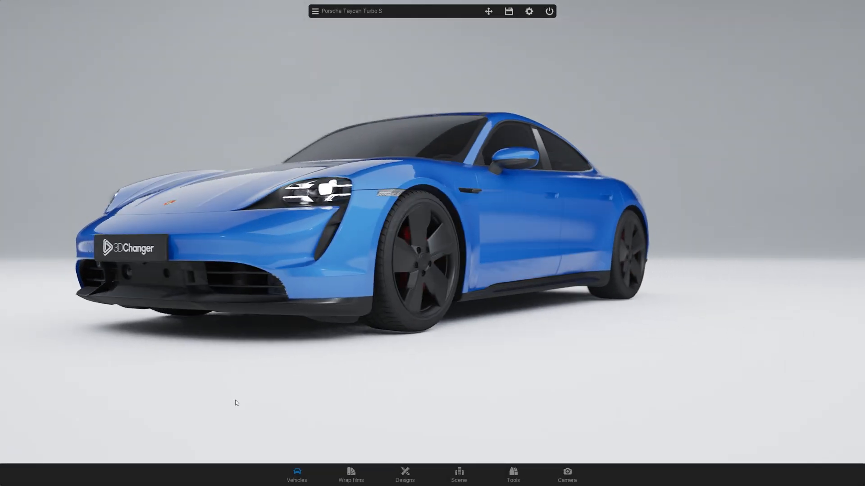
Swap the Porsche Taycan for the Dodge Challenger SRT Demon from the Dodge vehicle list
{"action": "left_click", "coordinate": [296, 476]}
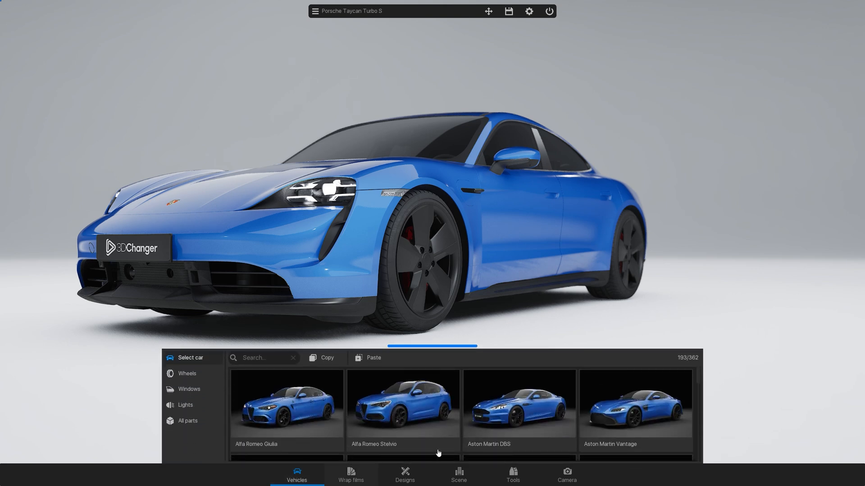
{"action": "scroll", "scroll_direction": "down", "scroll_amount": 3}
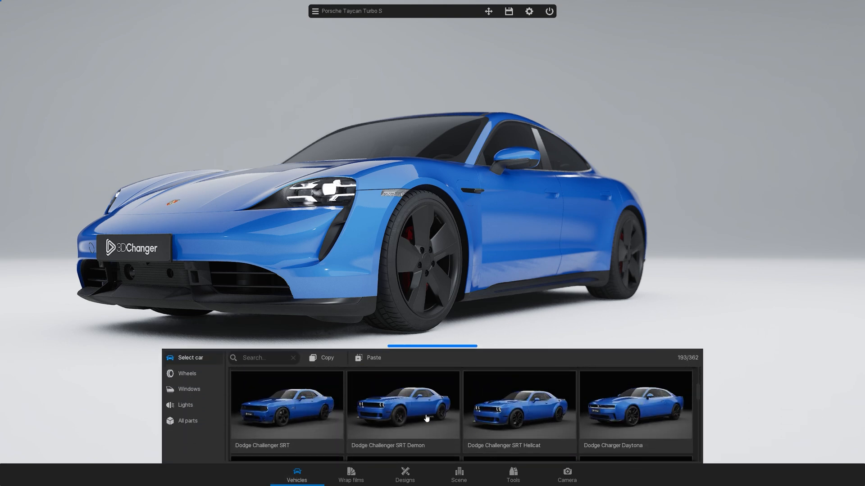
{"action": "left_click", "coordinate": [403, 407]}
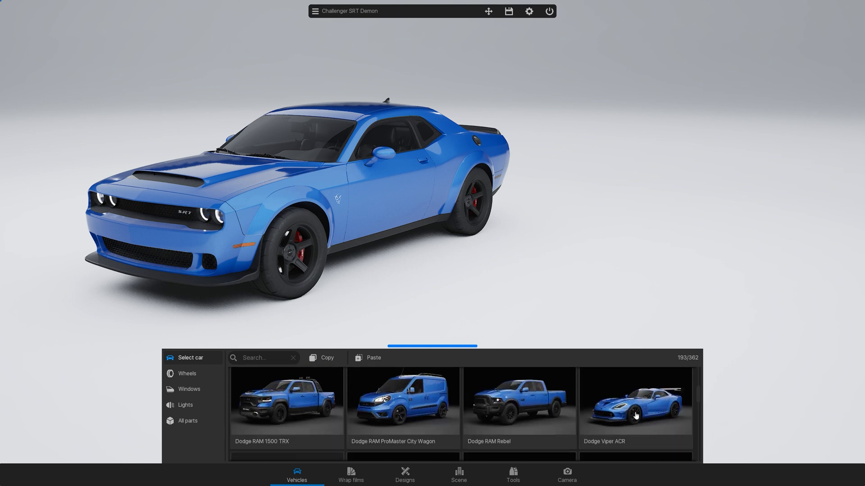
Add the Dodge Viper ACR tile to the scene as a second car
{"action": "left_click", "coordinate": [635, 406]}
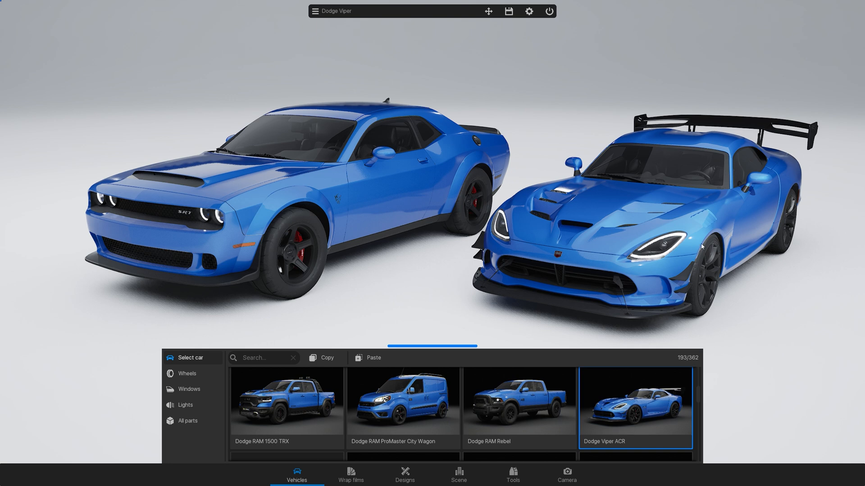
{"action": "mouse_move", "coordinate": [314, 11]}
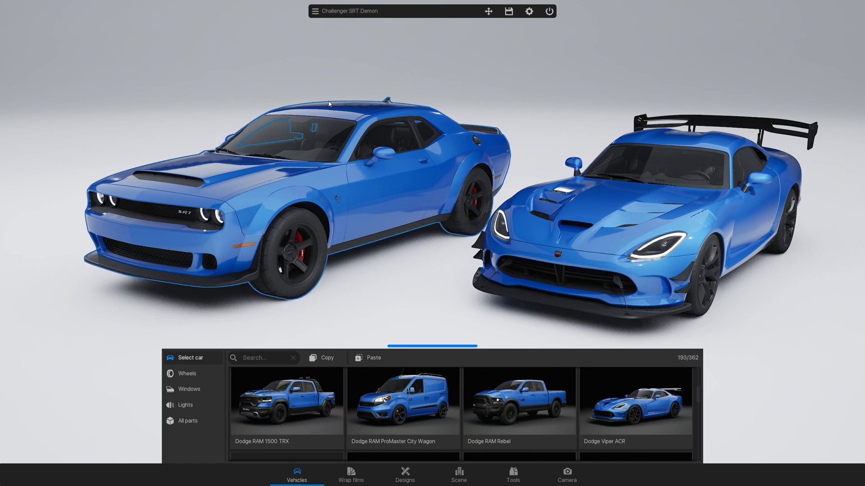
{"action": "left_click", "coordinate": [314, 11]}
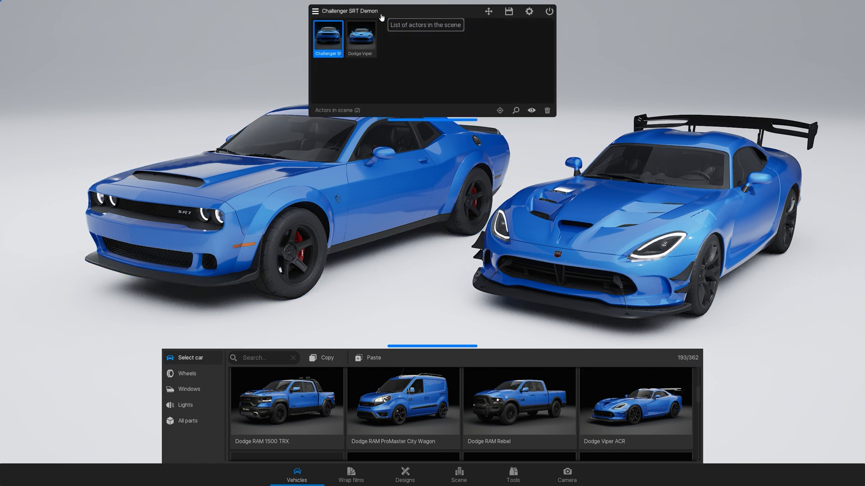
{"action": "left_click", "coordinate": [361, 36]}
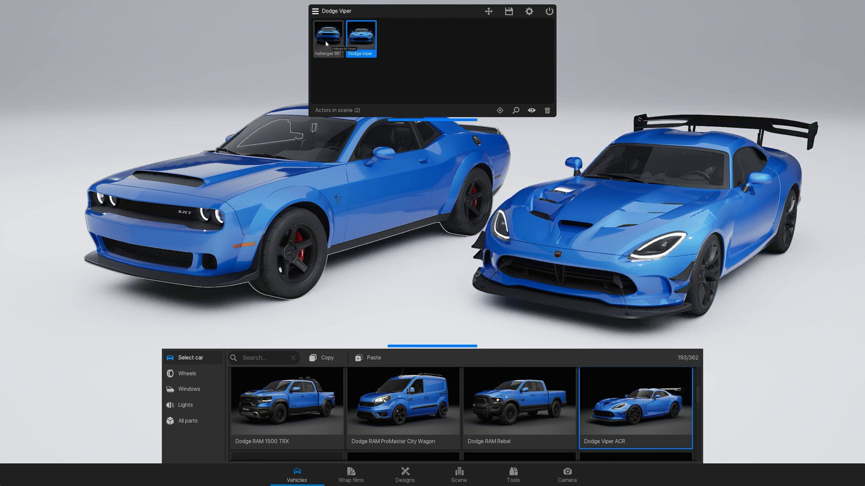
{"action": "left_click", "coordinate": [314, 11]}
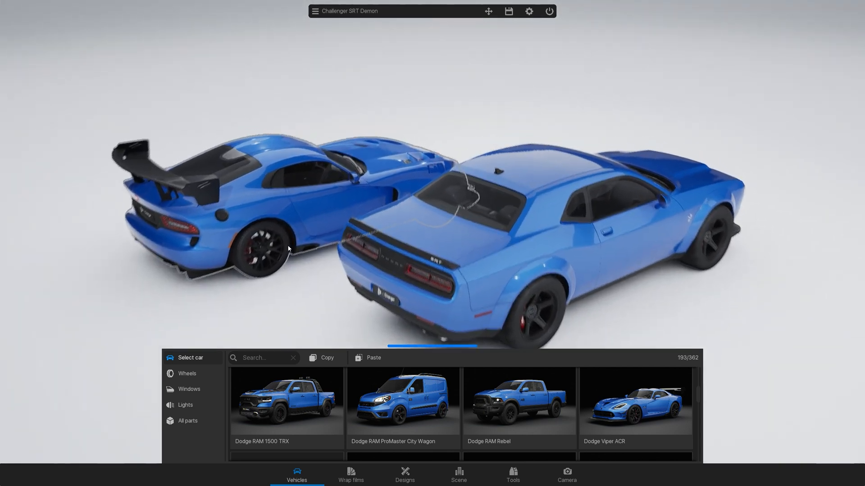
{"action": "left_click", "coordinate": [634, 408]}
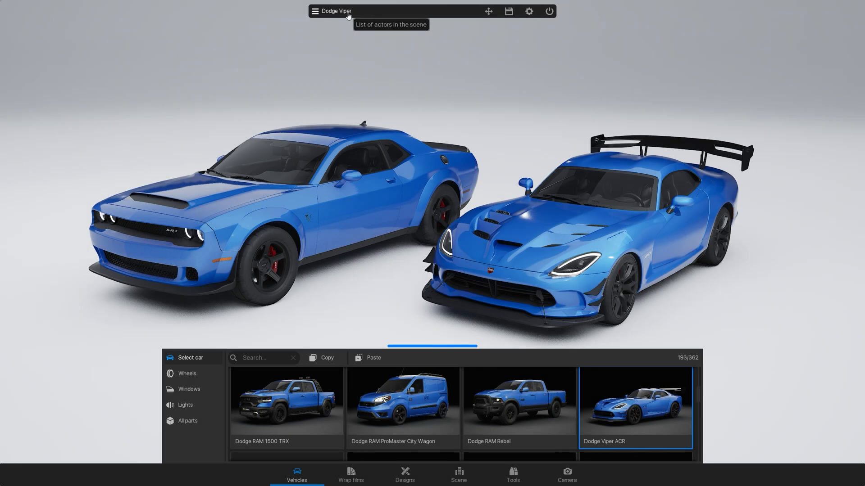
Adjust the Viper's Locate values to move it slightly back from the Challenger
{"action": "left_click", "coordinate": [315, 10]}
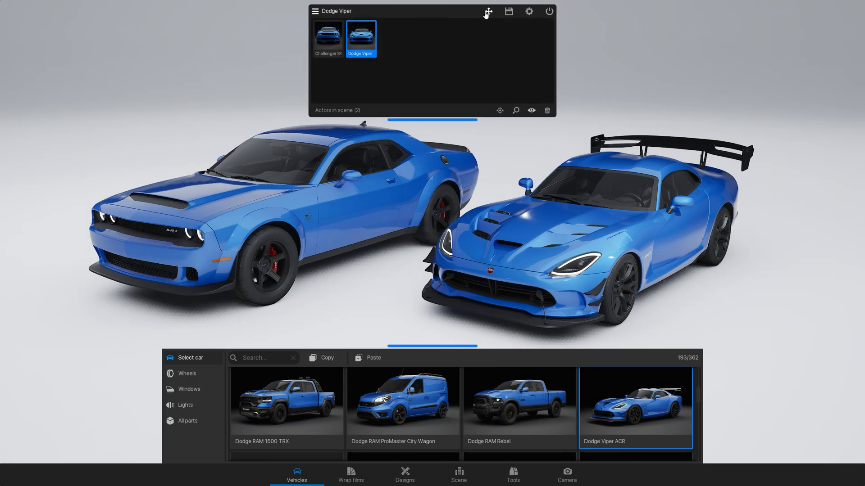
{"action": "left_click", "coordinate": [487, 11]}
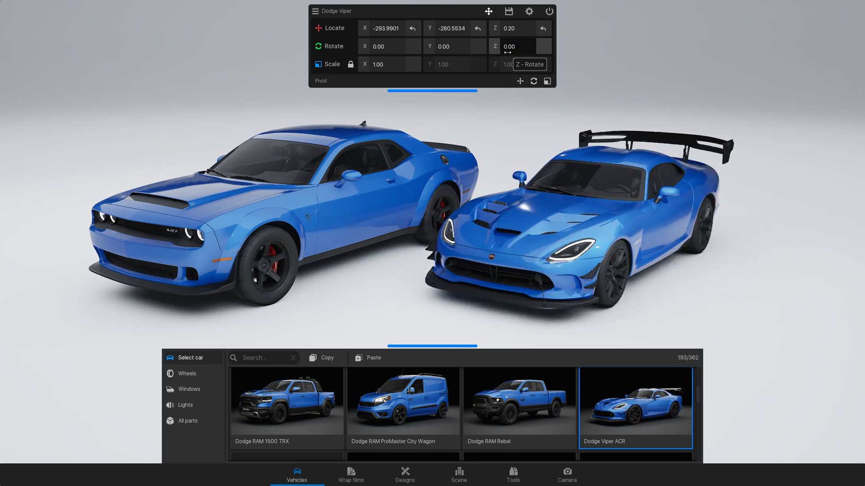
{"action": "left_click", "coordinate": [315, 11]}
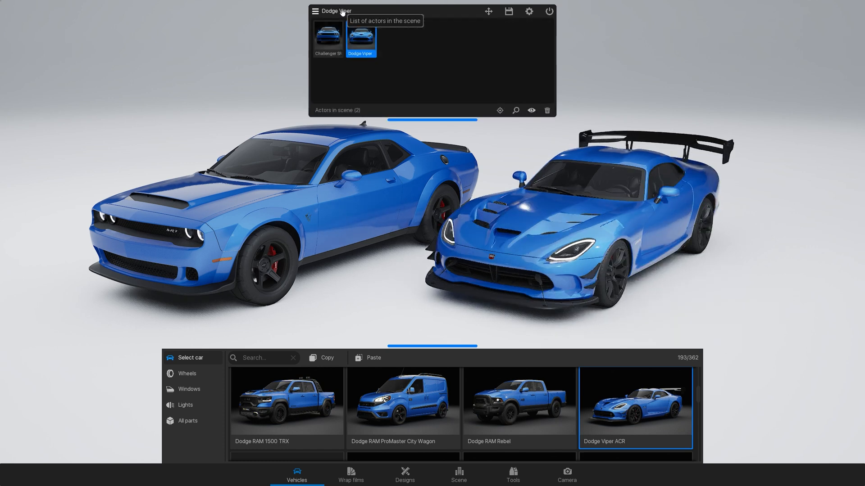
{"action": "left_click", "coordinate": [314, 11]}
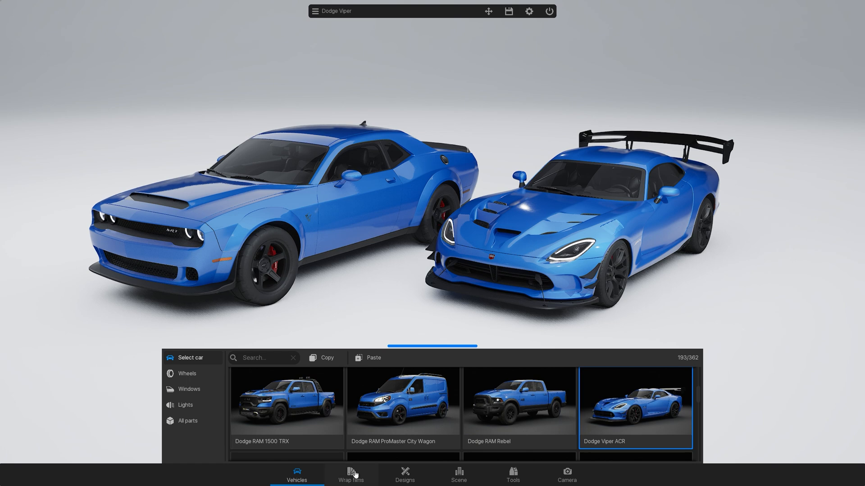
Apply the black-and-orange flame design from My library to the Challenger SRT Demon
{"action": "left_click", "coordinate": [351, 476]}
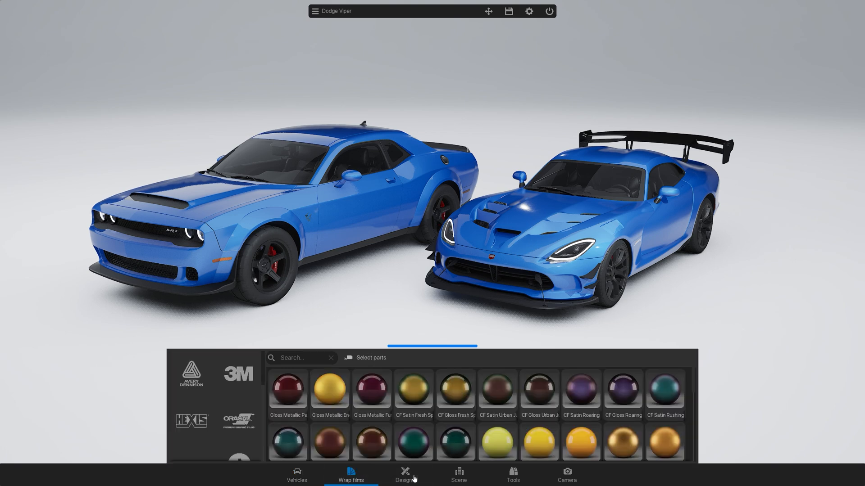
{"action": "left_click", "coordinate": [404, 477]}
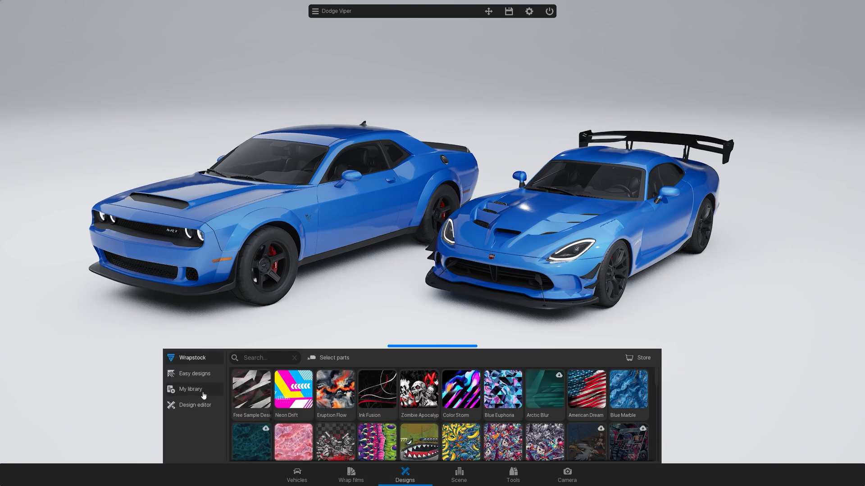
{"action": "left_click", "coordinate": [191, 389]}
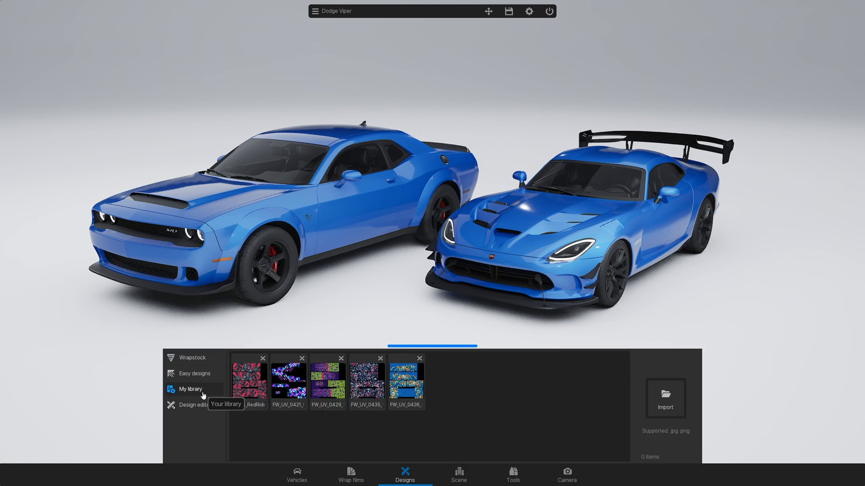
{"action": "left_click", "coordinate": [586, 403]}
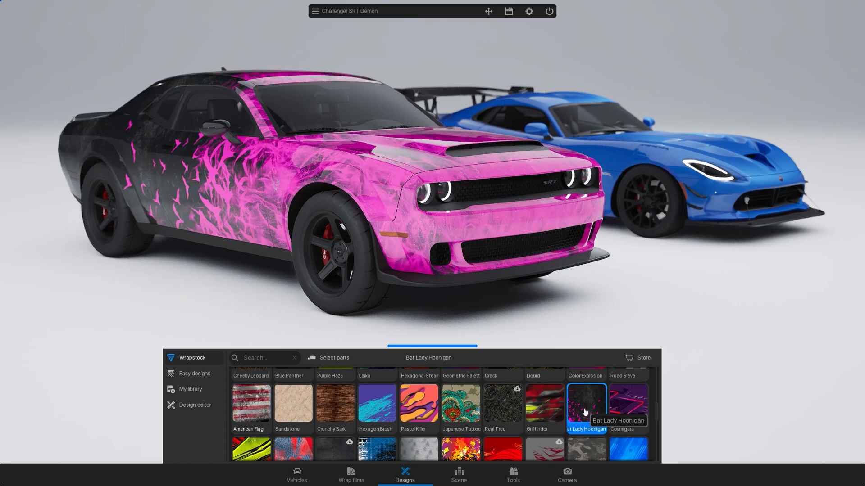
Apply the same flame wrap design to the Dodge Viper
{"action": "left_click", "coordinate": [351, 475]}
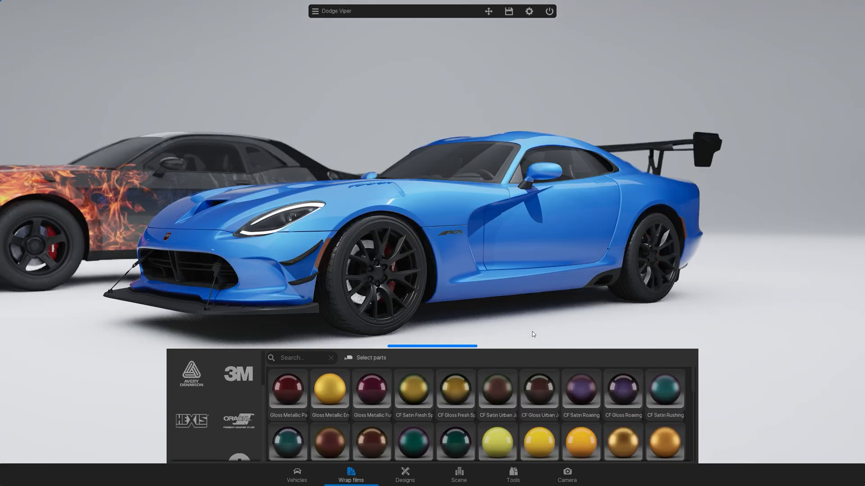
{"action": "left_click", "coordinate": [297, 476]}
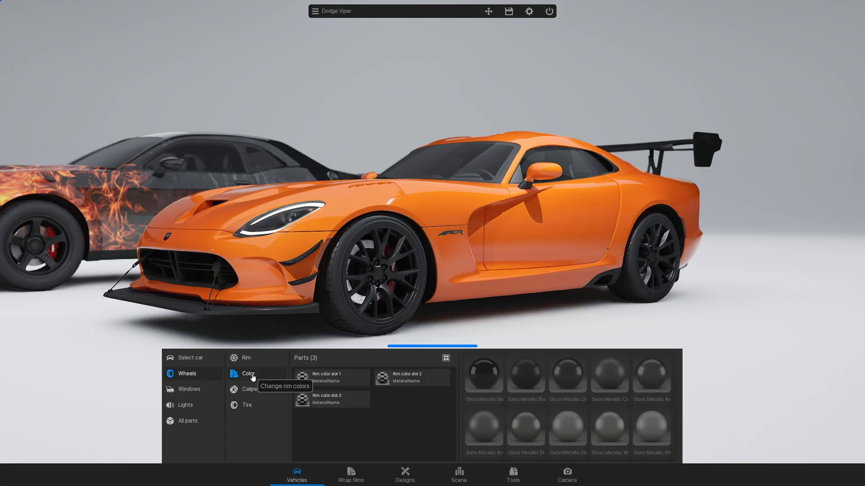
{"action": "left_click", "coordinate": [524, 430]}
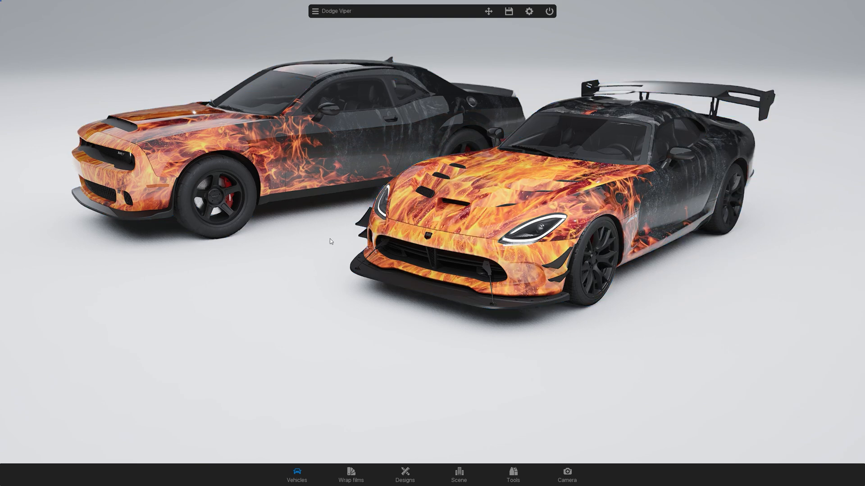
Replace the flame-wrapped Viper with a Ford Mustang Mach1 and save the scene as a project
{"action": "left_click", "coordinate": [444, 234]}
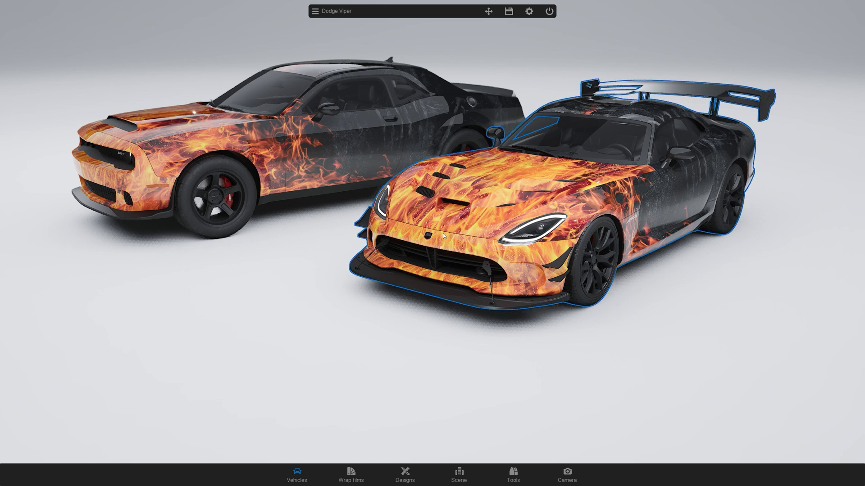
{"action": "left_click", "coordinate": [296, 476]}
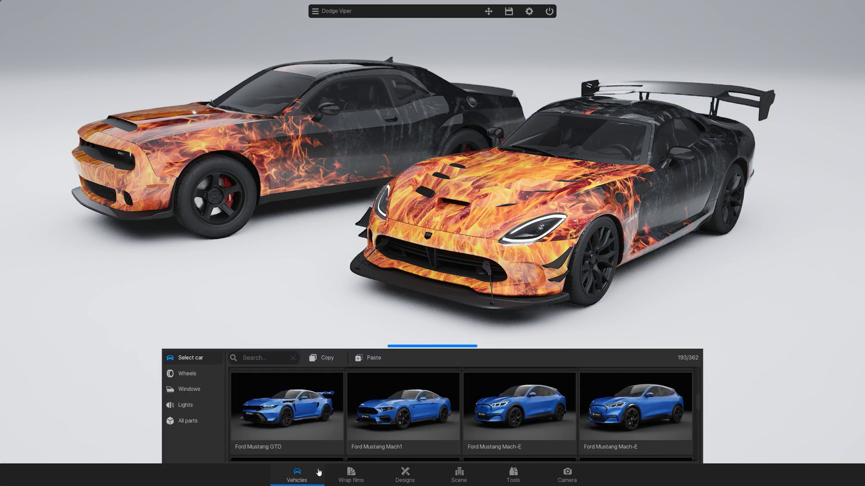
{"action": "left_click", "coordinate": [403, 410]}
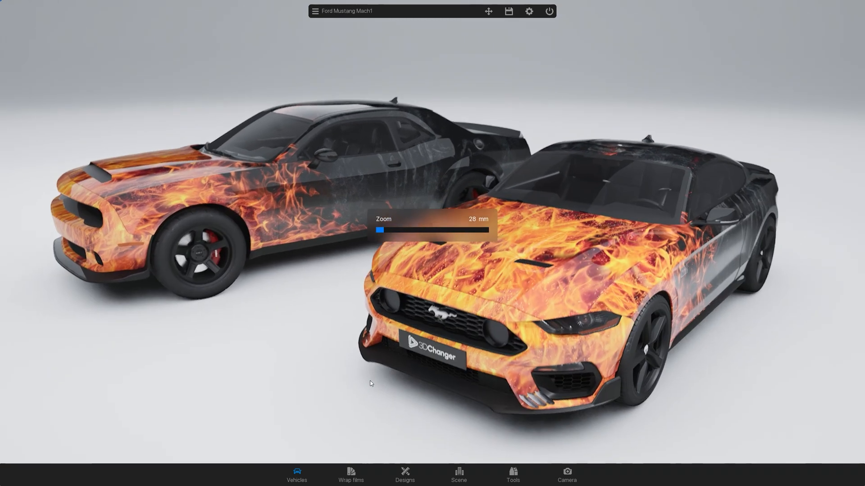
{"action": "left_click", "coordinate": [508, 11]}
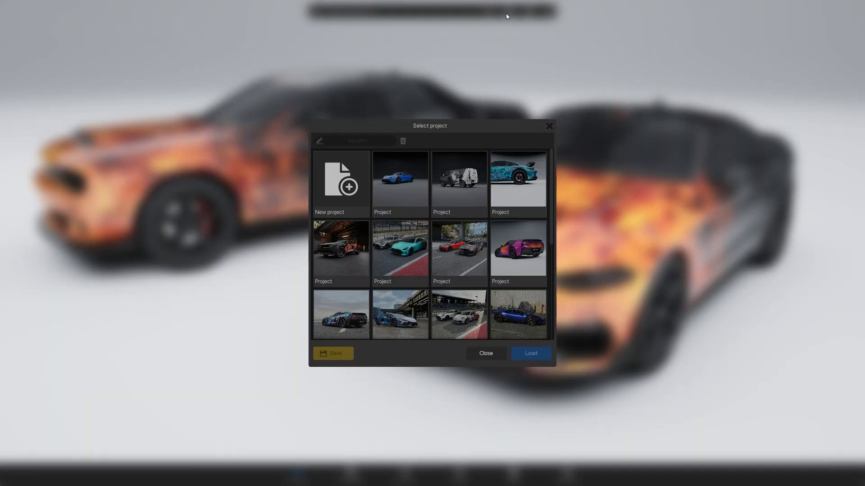
{"action": "left_click", "coordinate": [341, 182]}
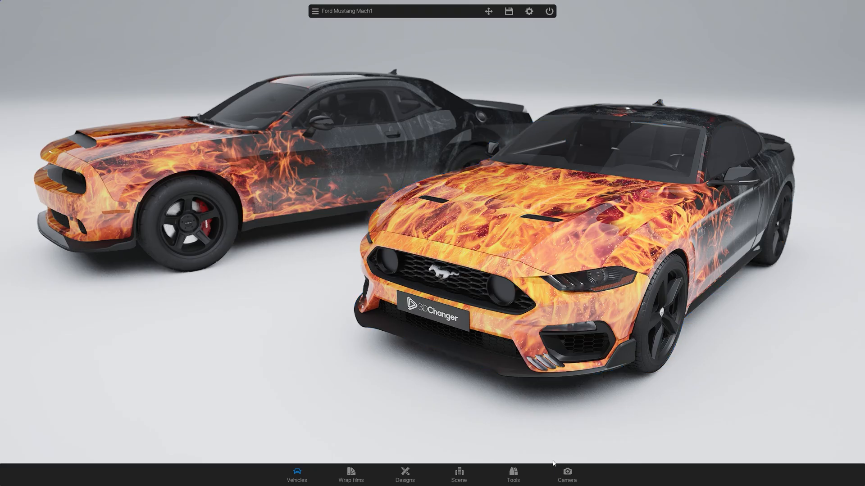
Take and save a 1080p photo of both flame-wrapped cars, then show the Video options
{"action": "left_click", "coordinate": [566, 475]}
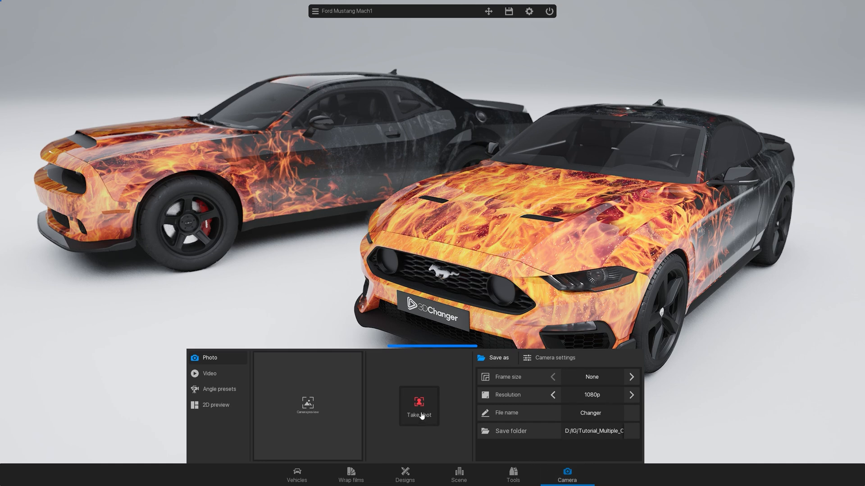
{"action": "left_click", "coordinate": [419, 407]}
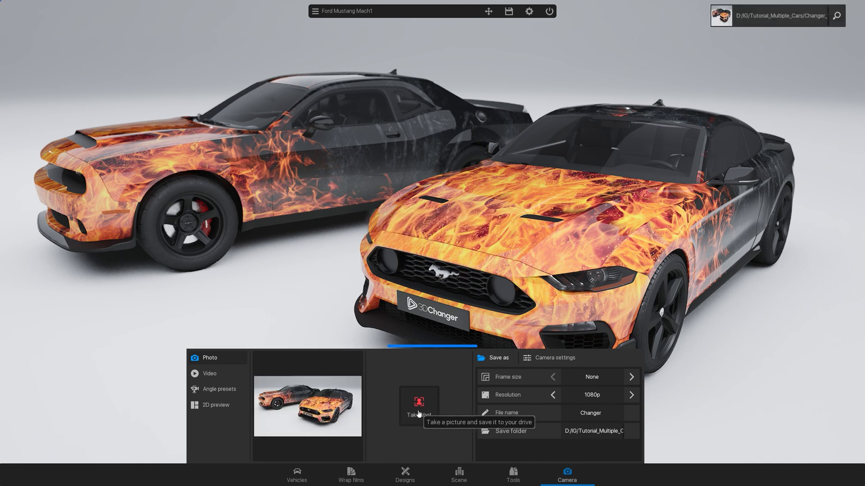
{"action": "left_click", "coordinate": [208, 374]}
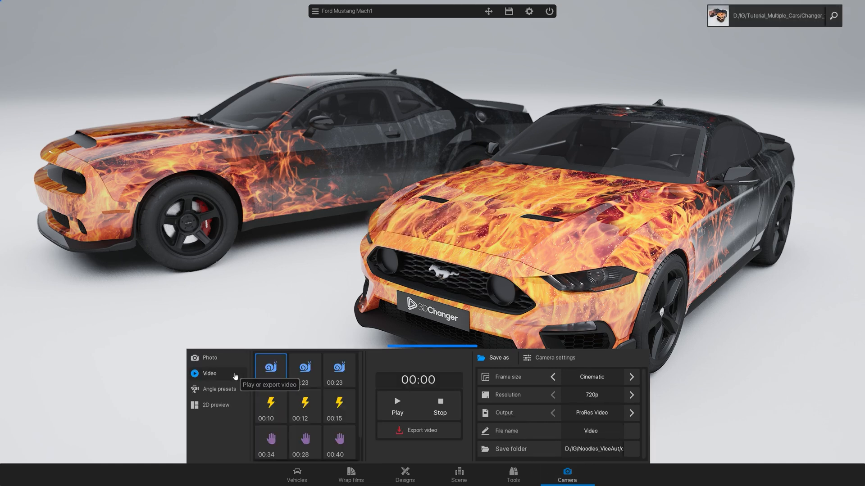